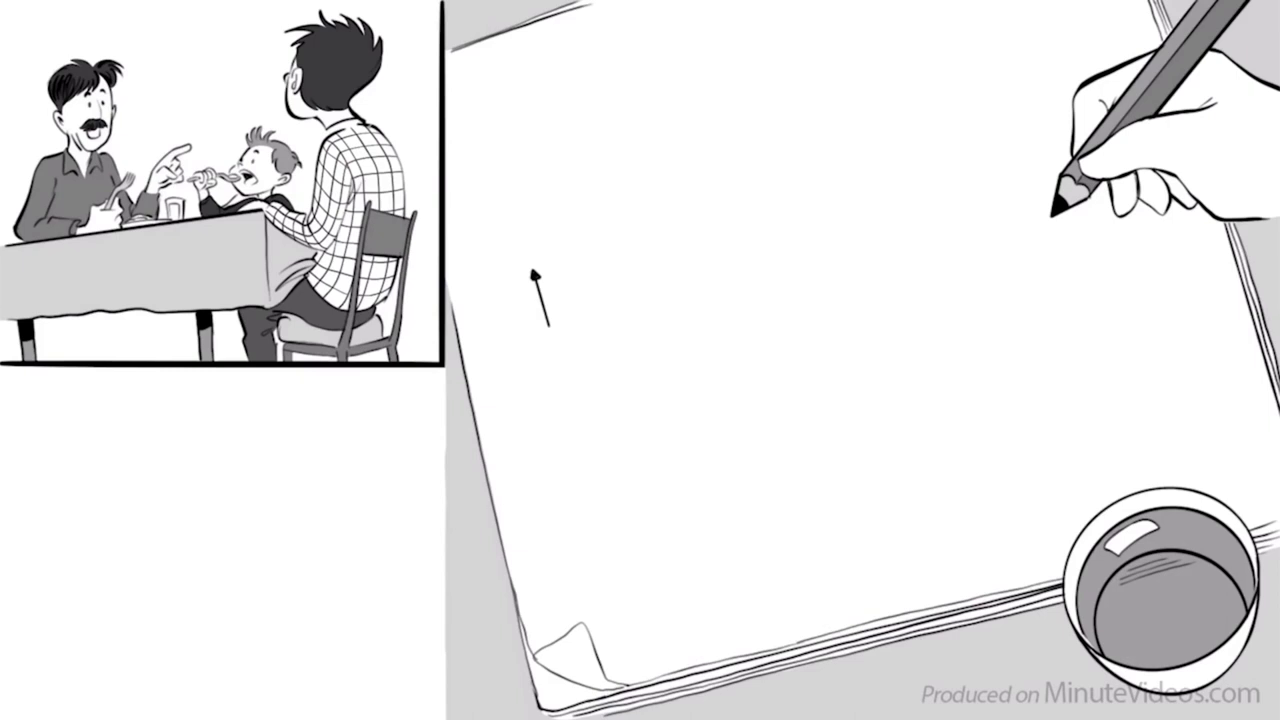
text(frequency in popula)
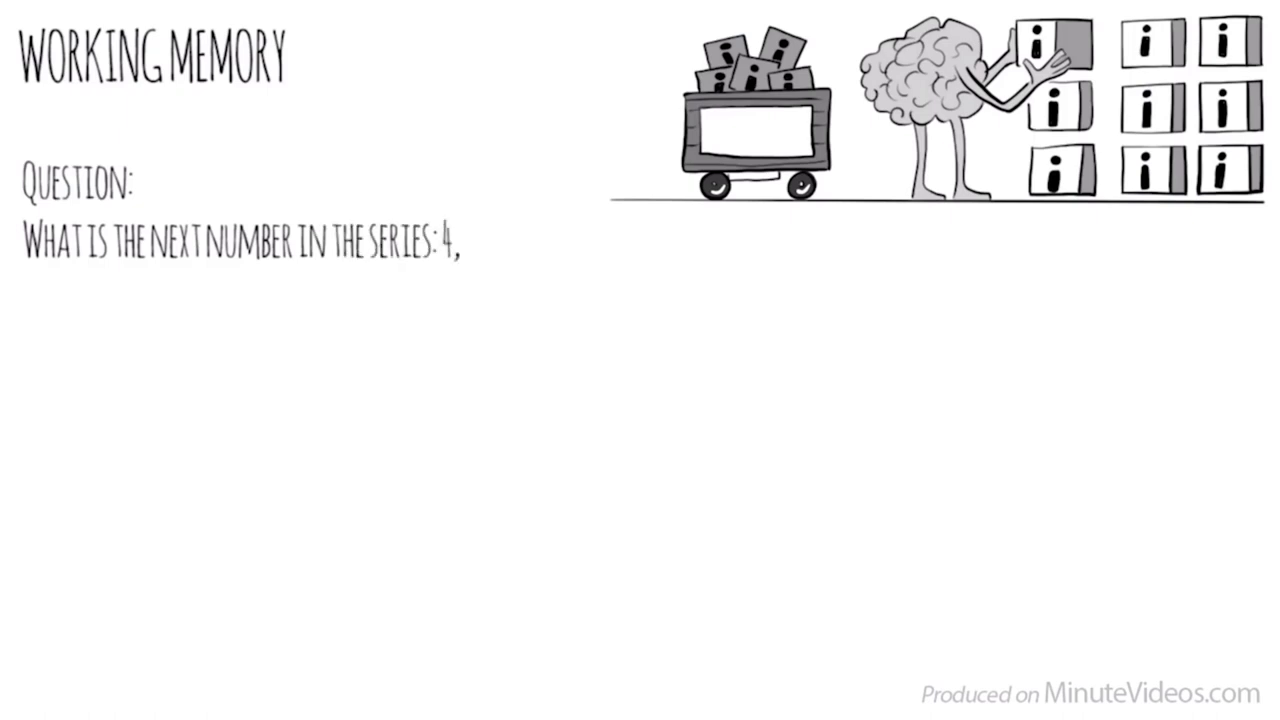
text(12, 6, 9,)
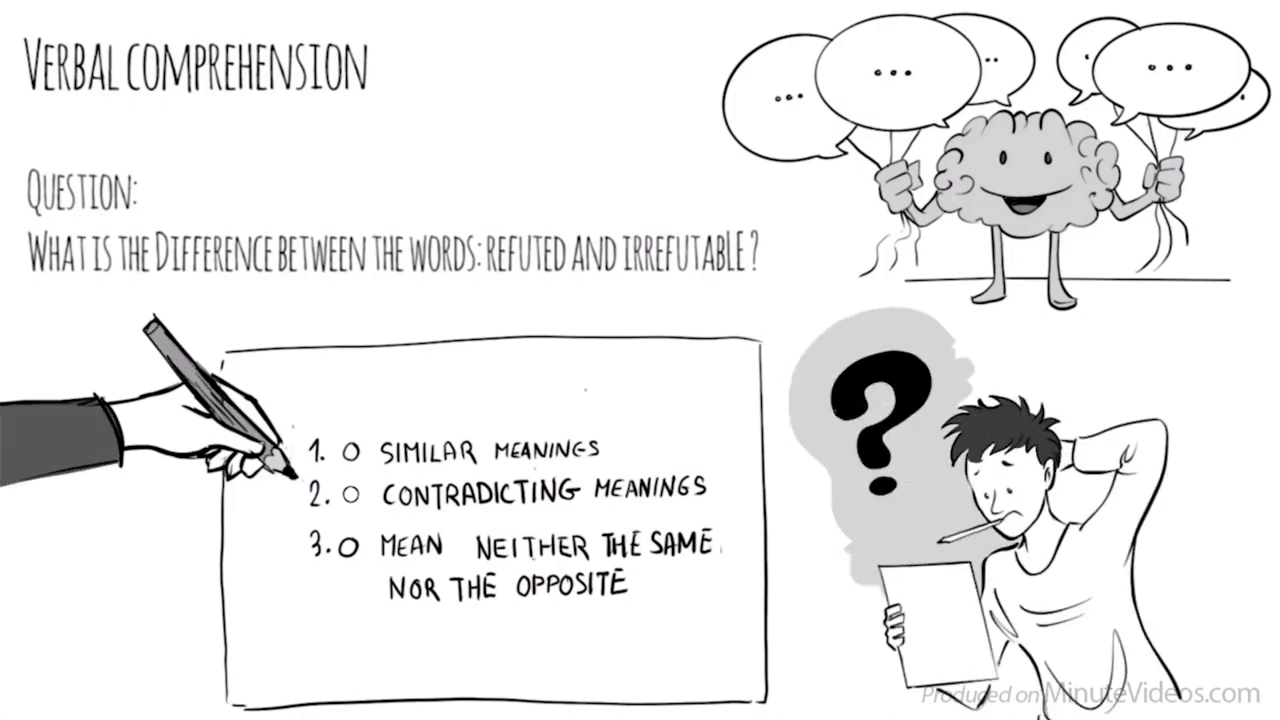
click(352, 490)
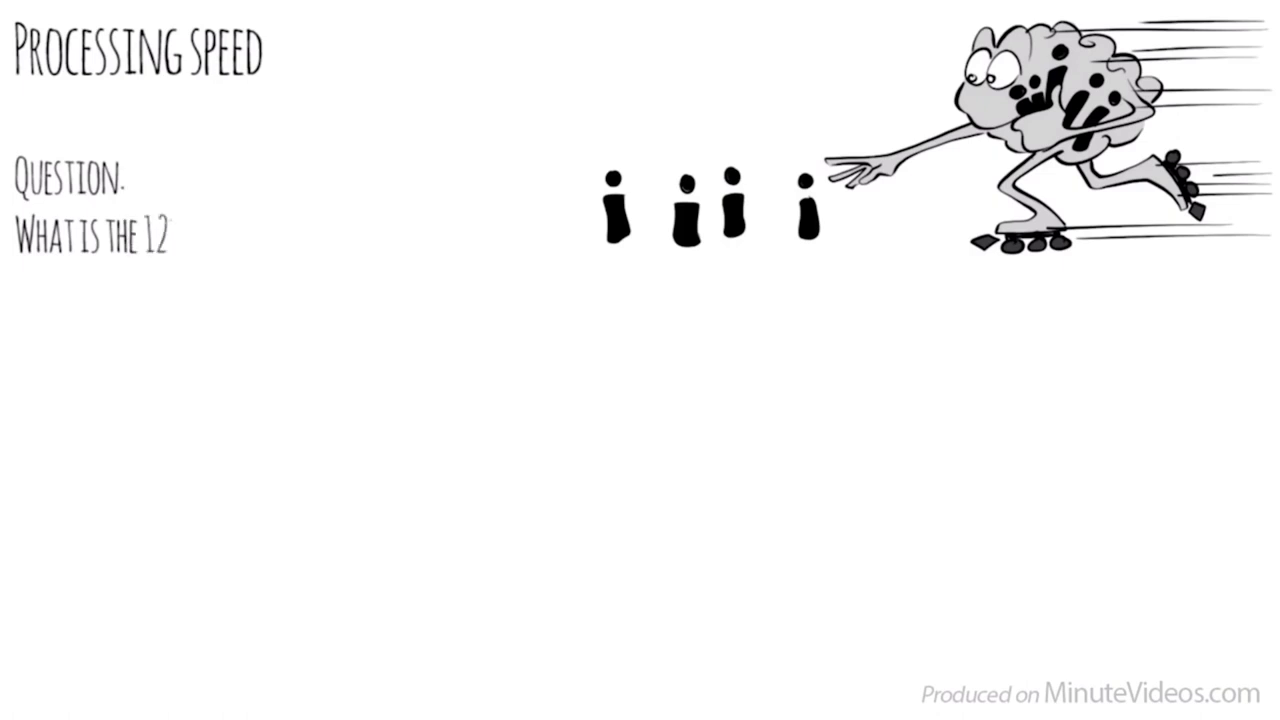
text(th letter of the Al)
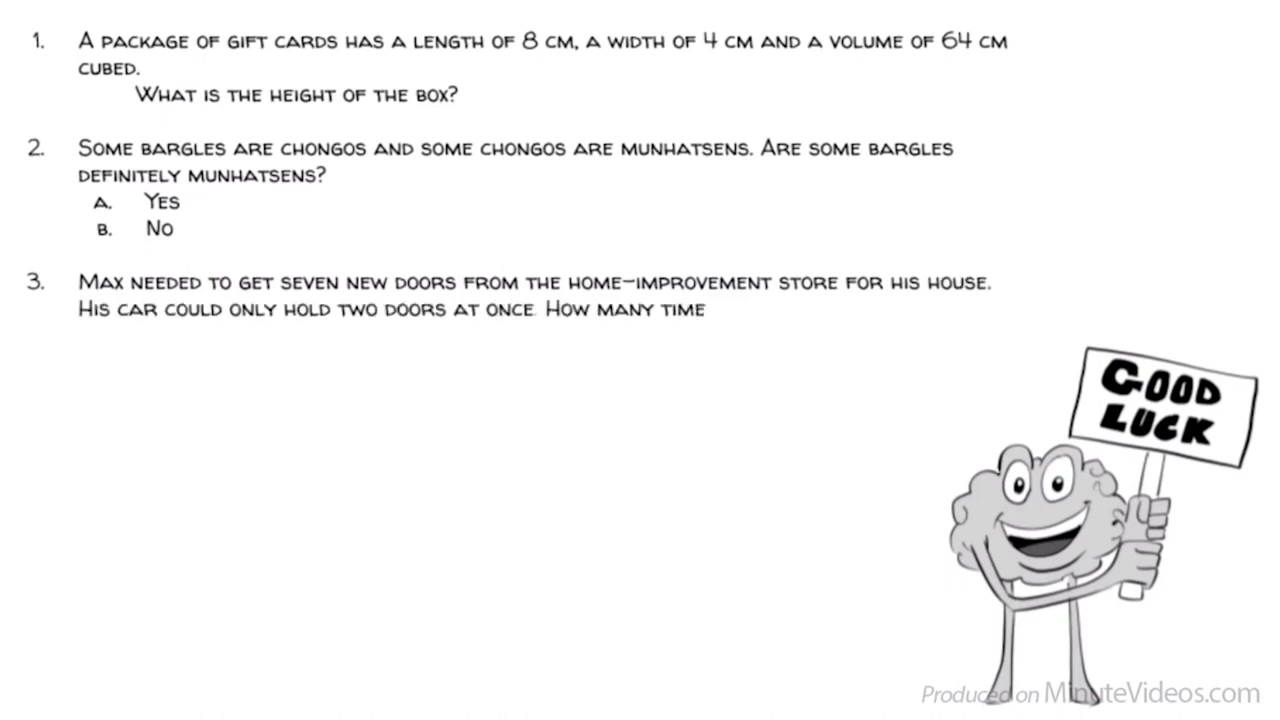
text(s did Max have to visit the stor)
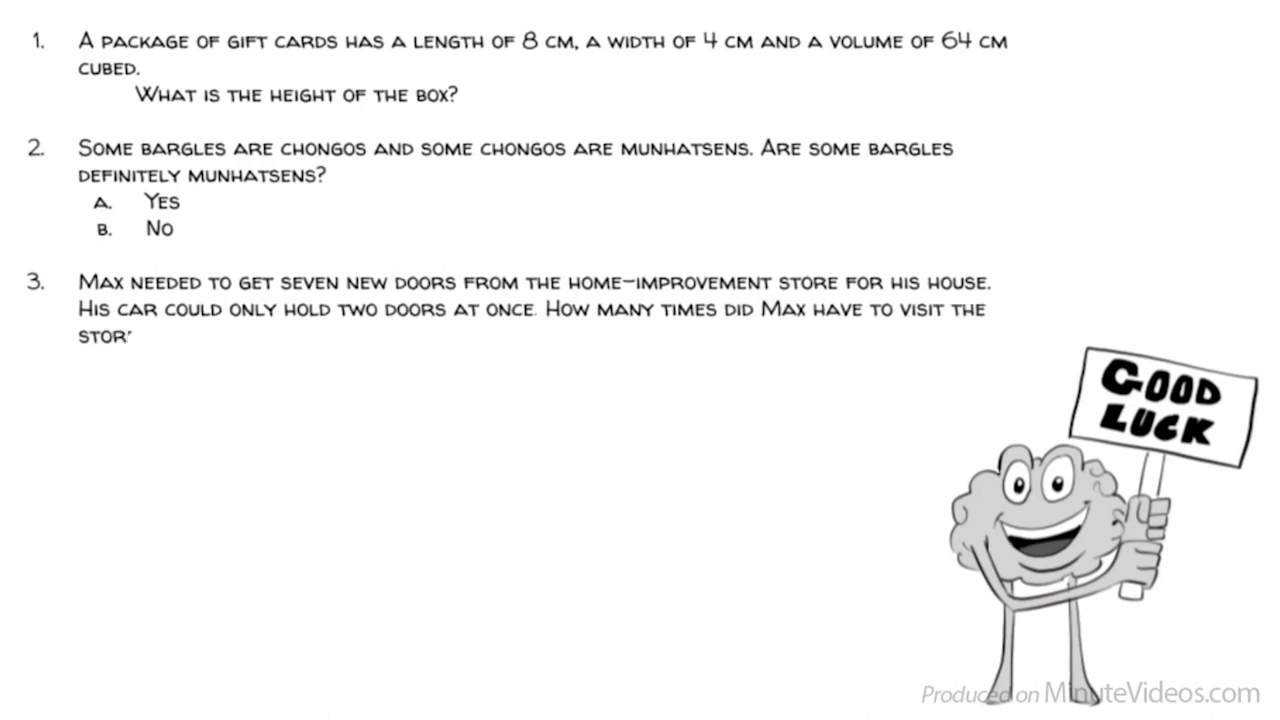
text(2 4 7 8 9)
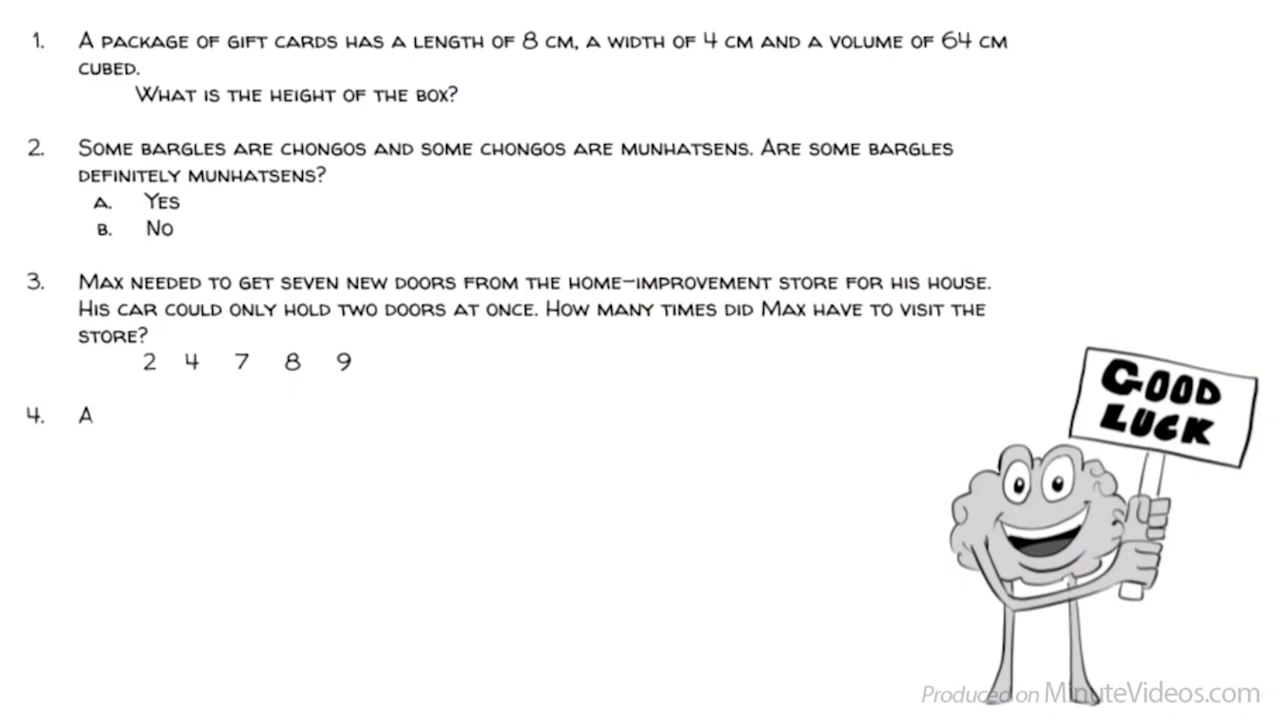
text(Art is to wall a)
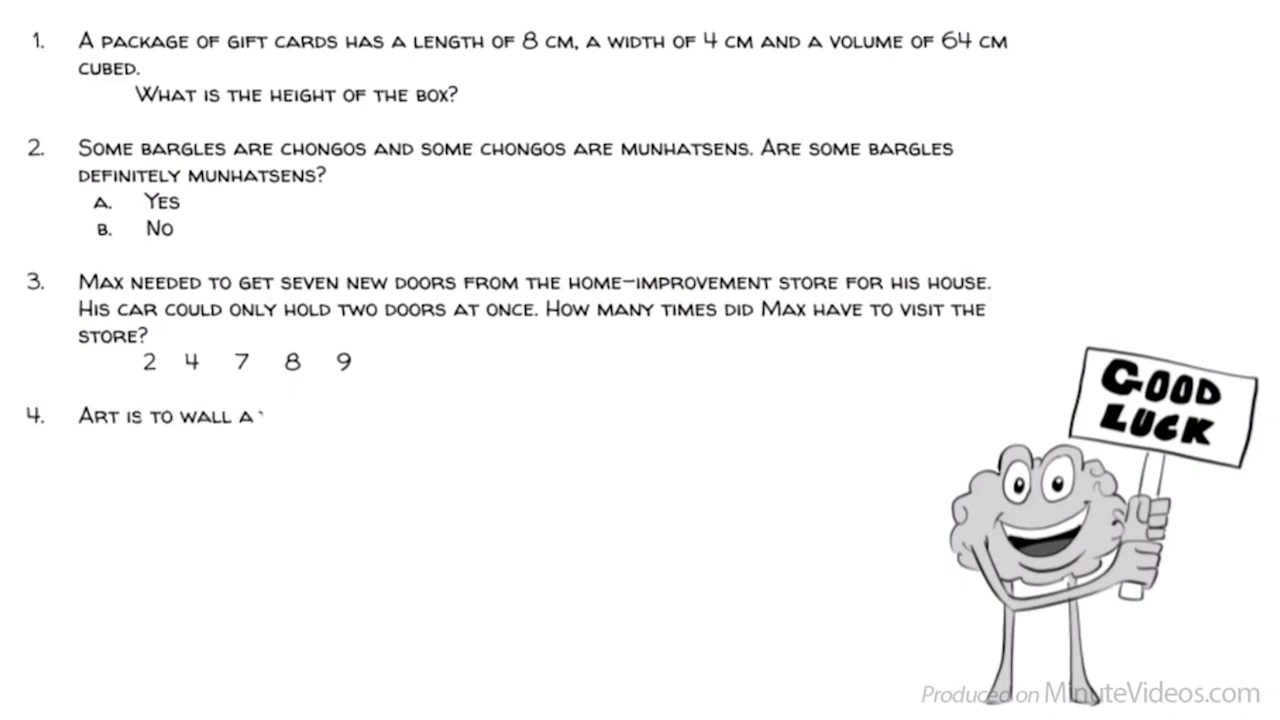